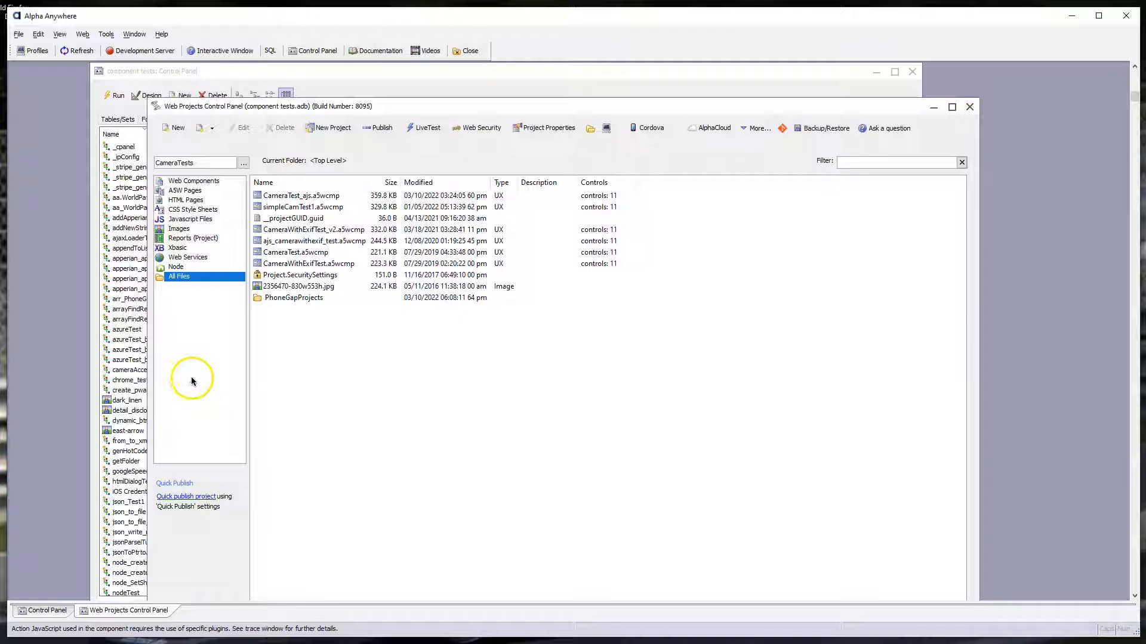
{"action": "mouse_move", "coordinate": [195, 381]}
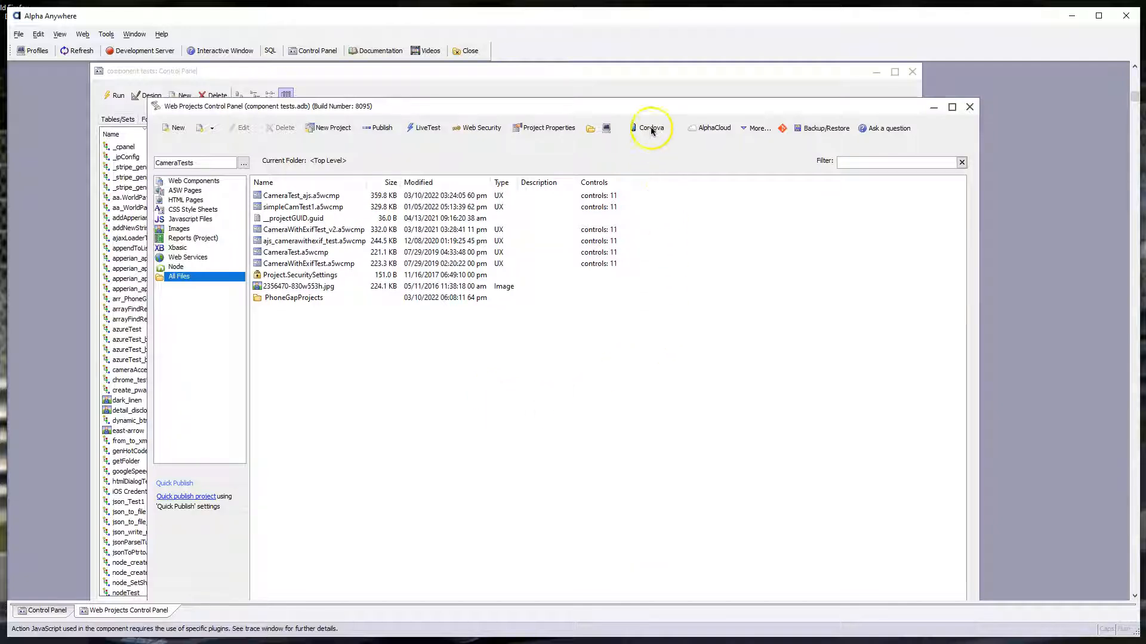
Step: Open Manage My Cordova Plugins and select cordova-plugin-file-transfer to read its version 1.52 note
{"action": "left_click", "coordinate": [649, 127]}
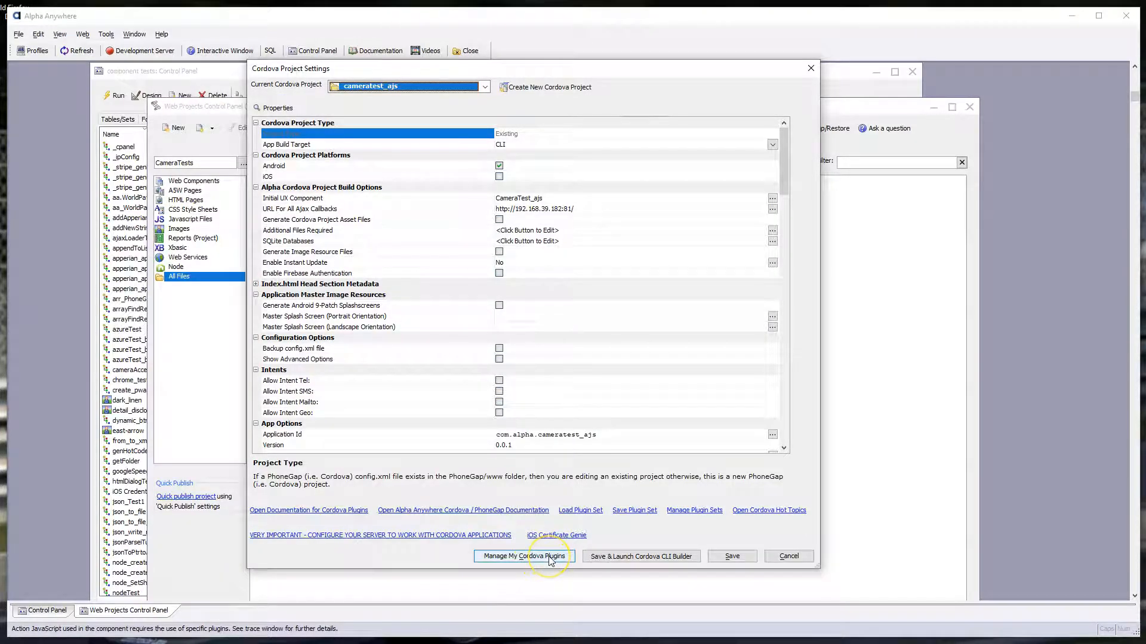
{"action": "left_click", "coordinate": [523, 556]}
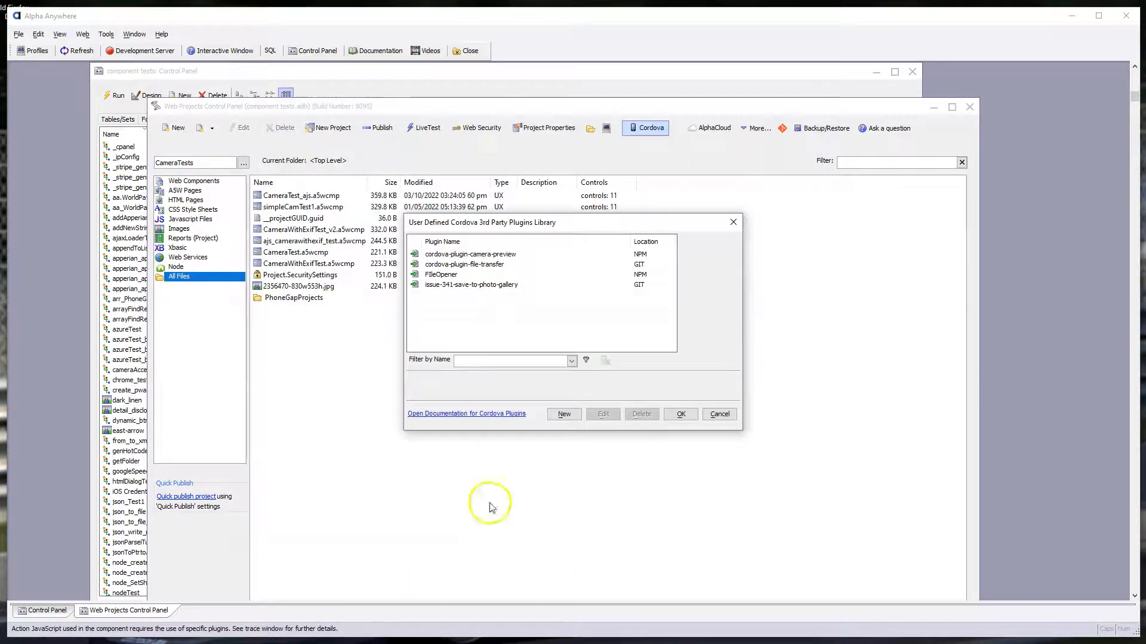
{"action": "mouse_move", "coordinate": [534, 535]}
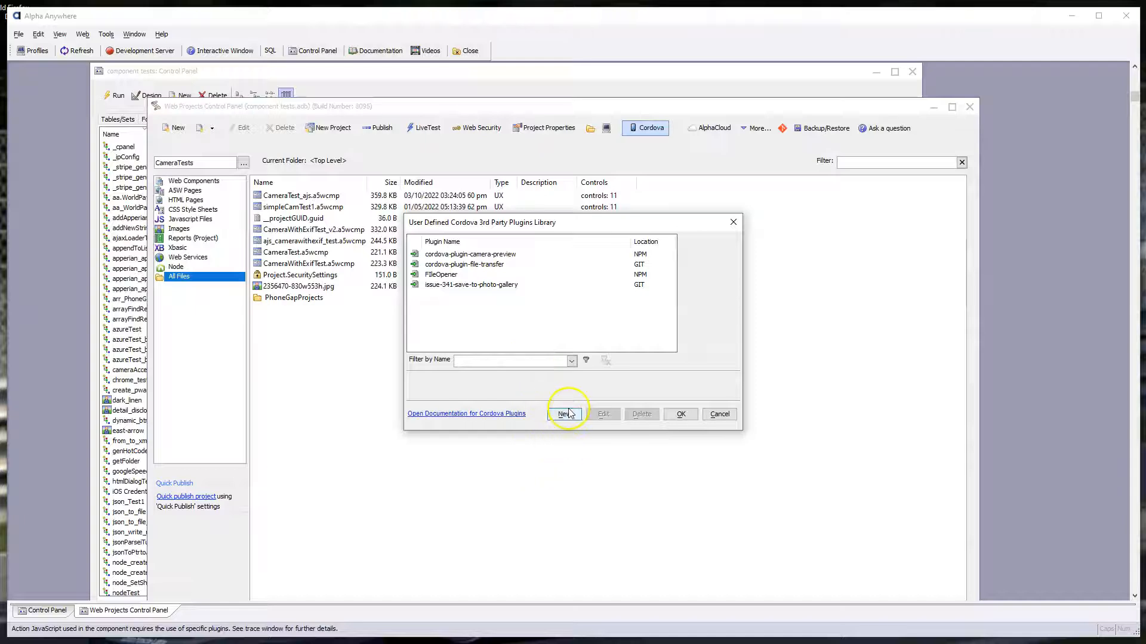
{"action": "left_click", "coordinate": [564, 414]}
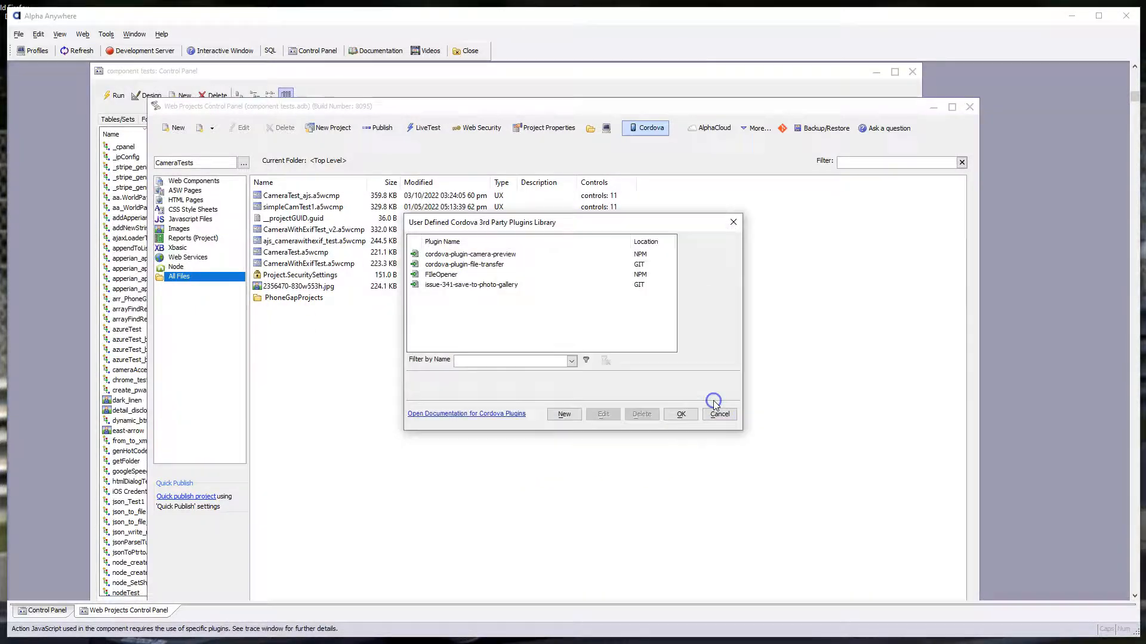
{"action": "left_click", "coordinate": [464, 264]}
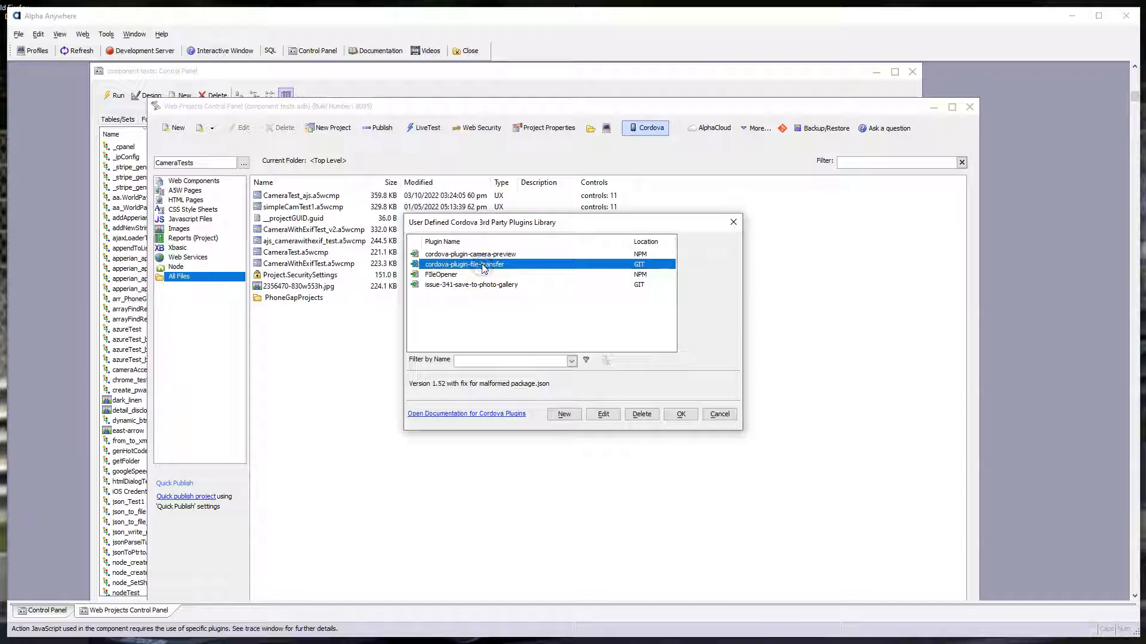
{"action": "left_click", "coordinate": [603, 414]}
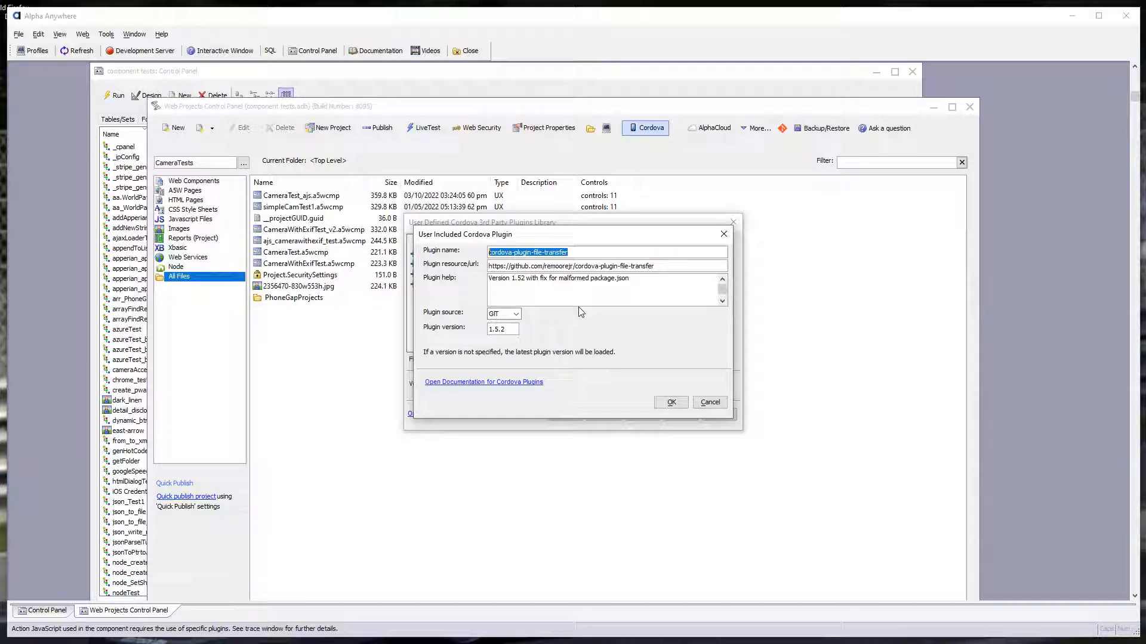
{"action": "mouse_move", "coordinate": [589, 313]}
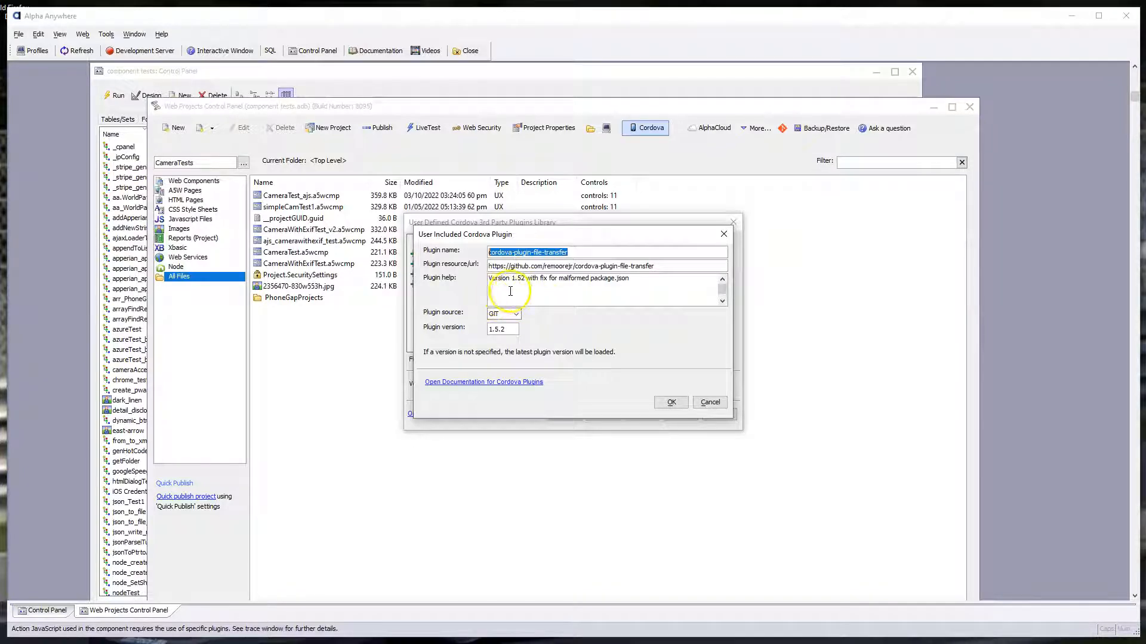
{"action": "mouse_move", "coordinate": [505, 293]}
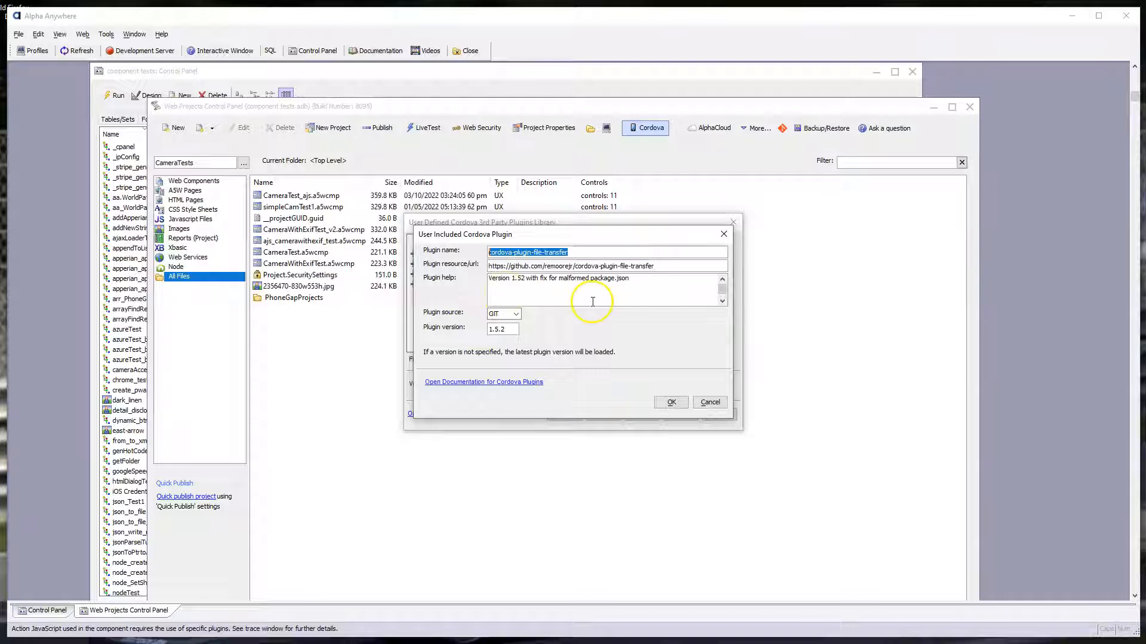
{"action": "mouse_move", "coordinate": [567, 320]}
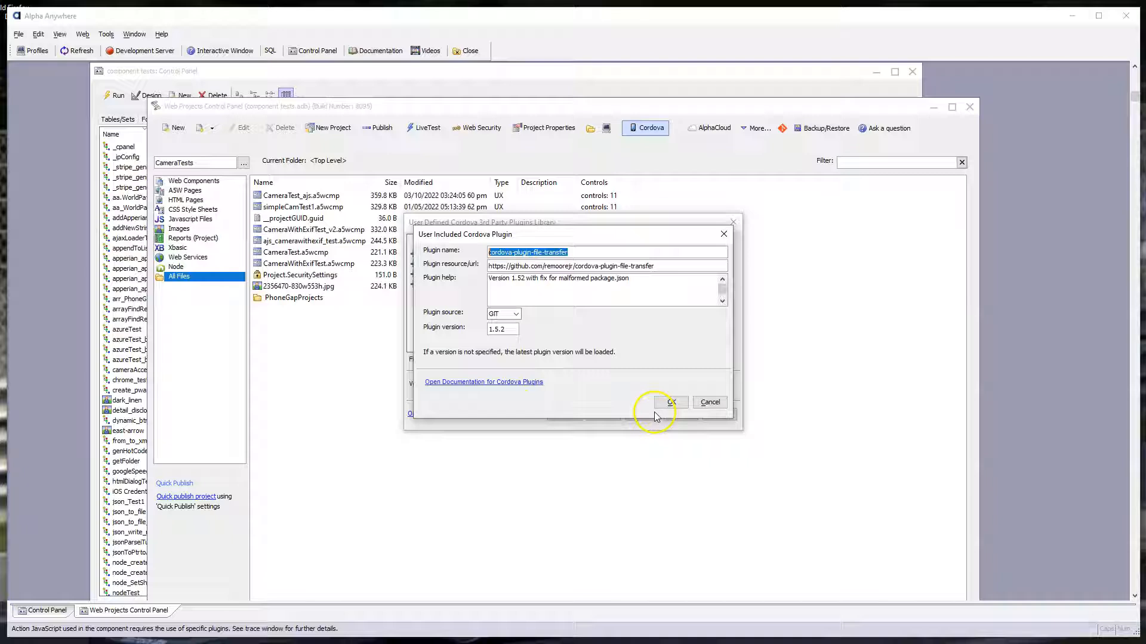
{"action": "left_click", "coordinate": [670, 402]}
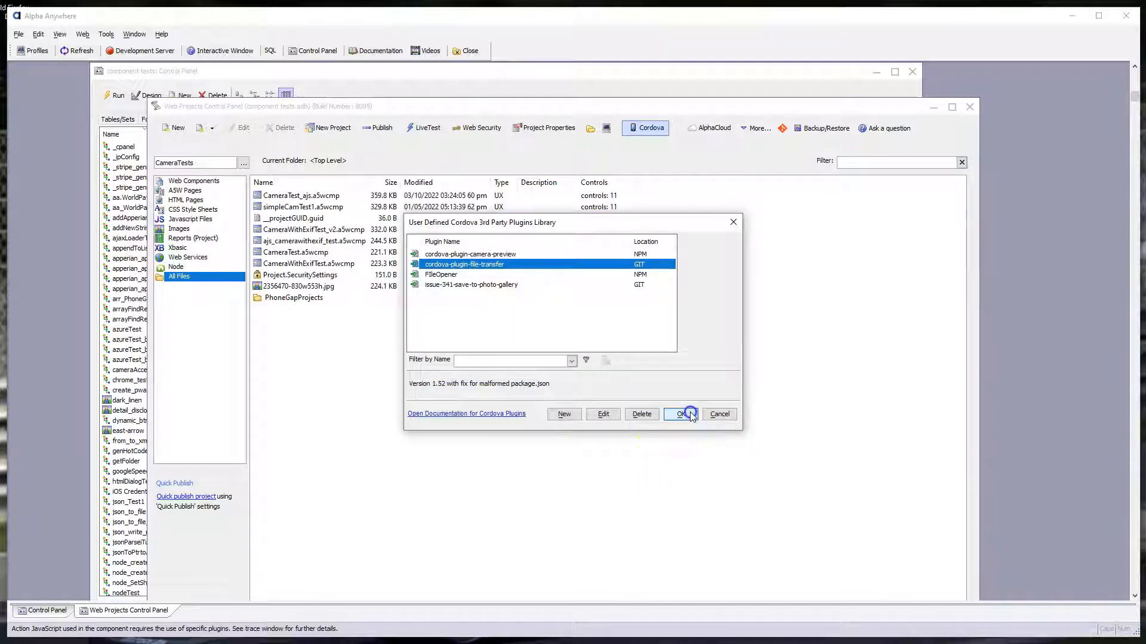
Step: Reopen the Cordova settings and view the core File Transfer plugin under Required Core Plugins
{"action": "left_click", "coordinate": [680, 413]}
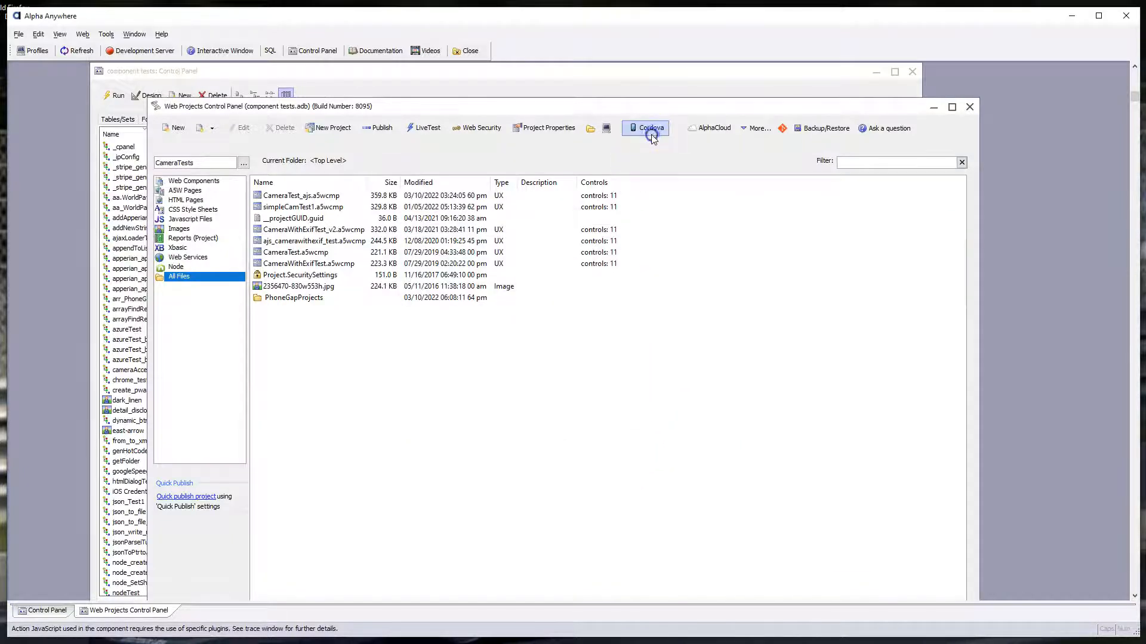
{"action": "left_click", "coordinate": [648, 128]}
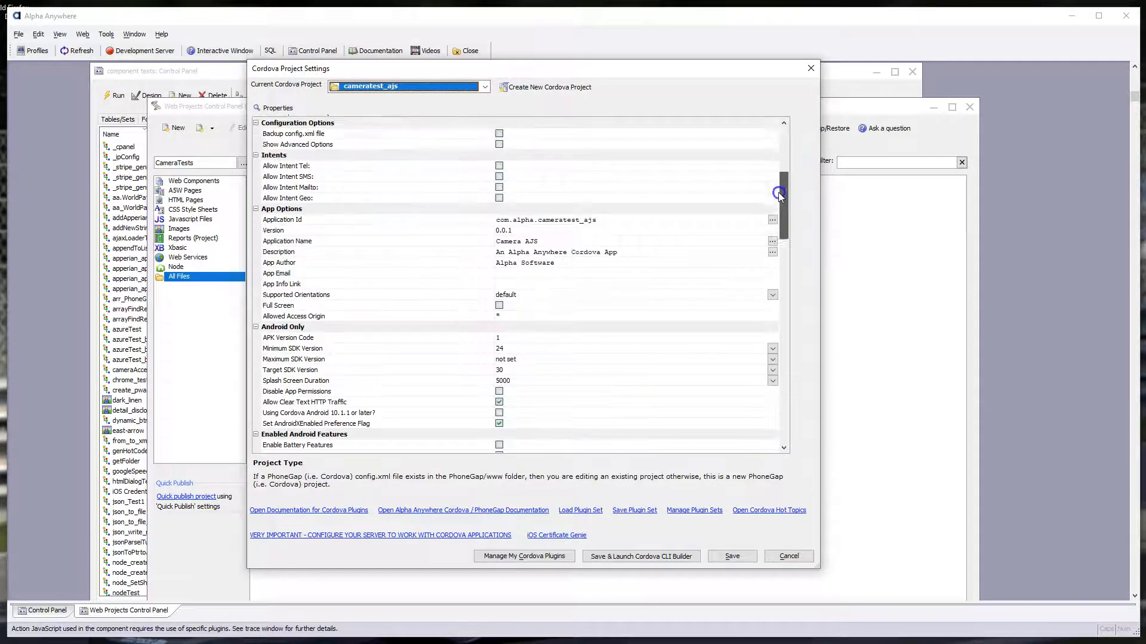
{"action": "scroll", "scroll_direction": "down", "scroll_amount": 3}
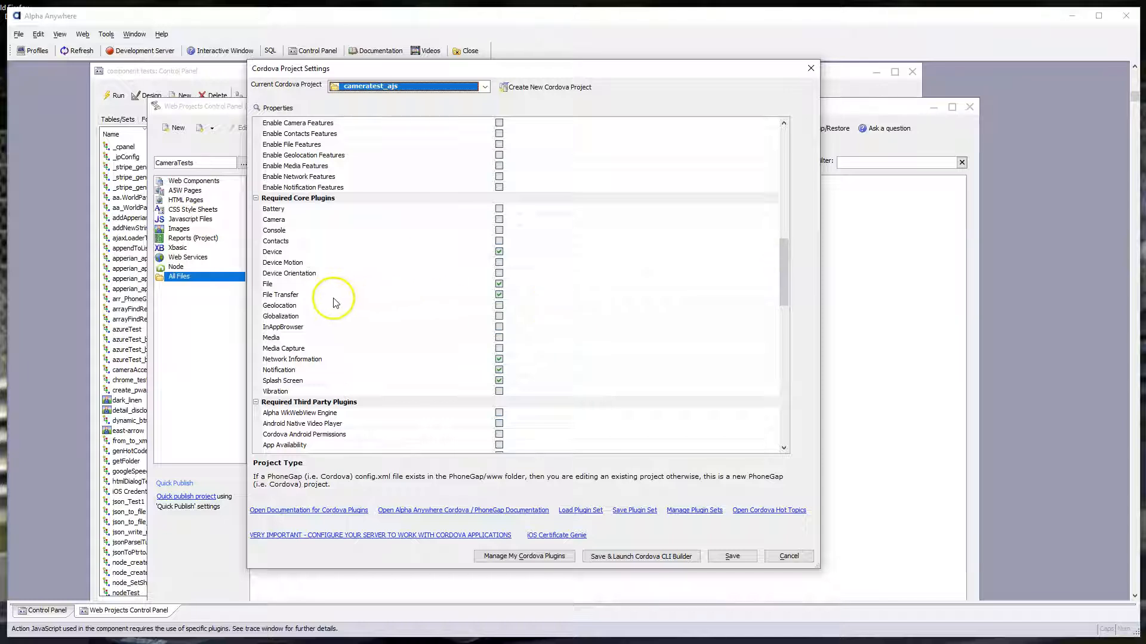
{"action": "mouse_move", "coordinate": [346, 297]}
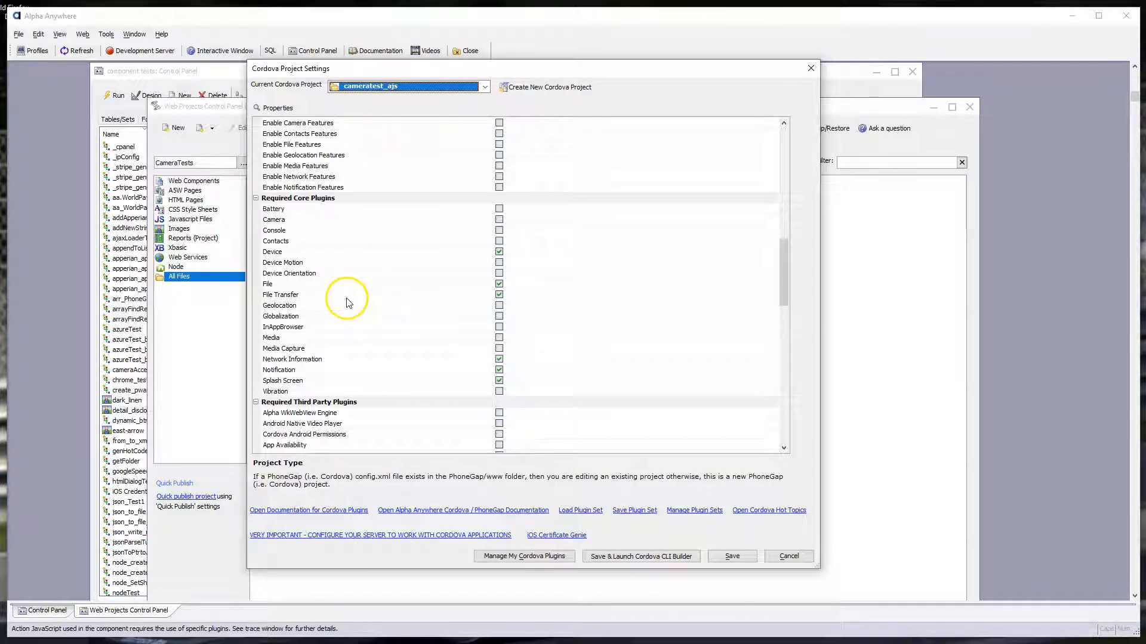
{"action": "left_click", "coordinate": [280, 294]}
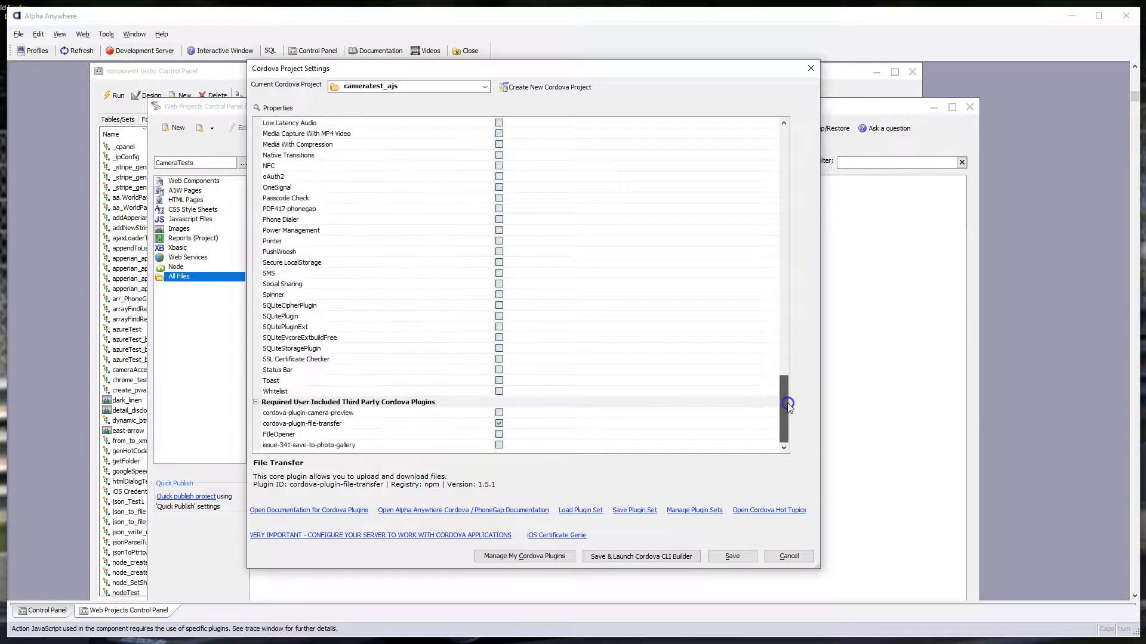
Step: Keep cordova-plugin-file-transfer required and save, opening CLI build properties for C:\cliTest\ Android debug
{"action": "left_click", "coordinate": [329, 424]}
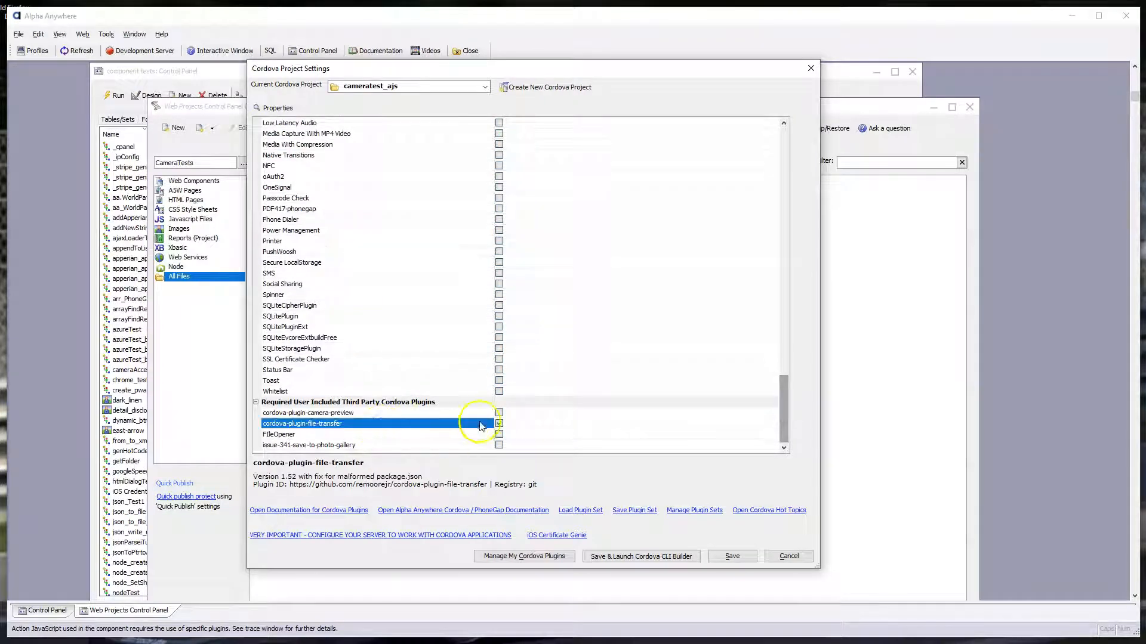
{"action": "left_click", "coordinate": [499, 424]}
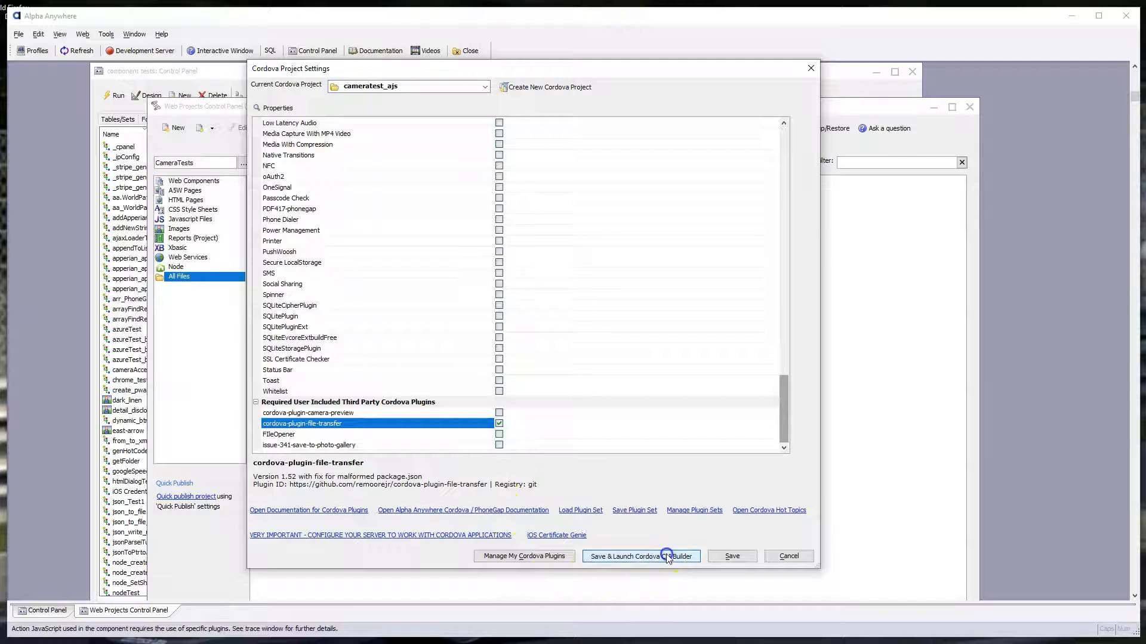
{"action": "left_click", "coordinate": [640, 556]}
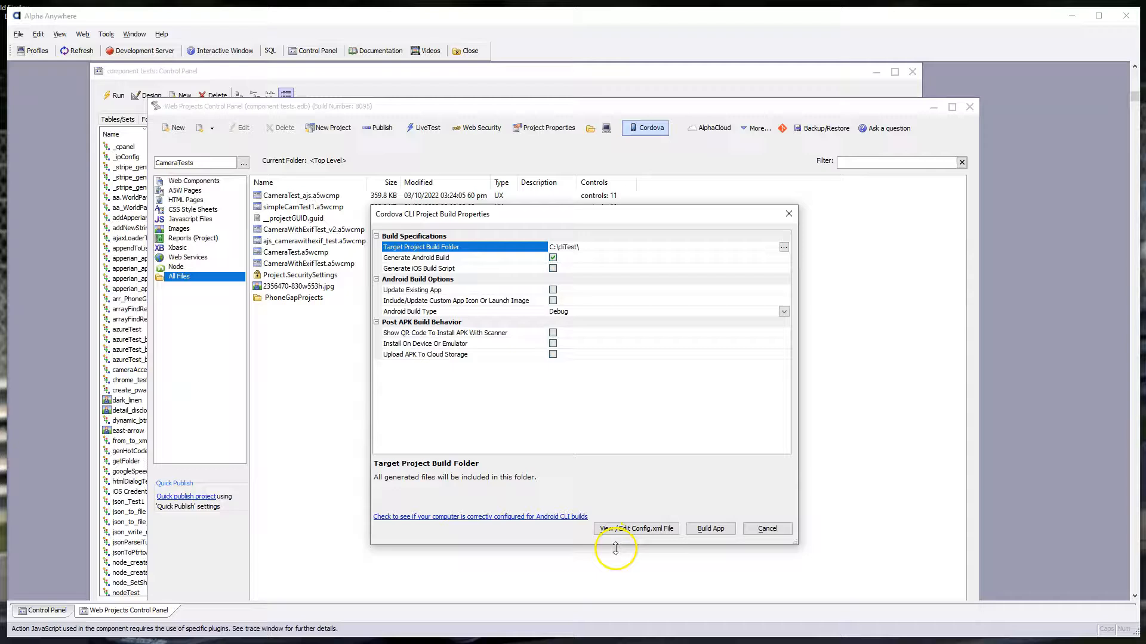
Step: Open config.xml and scroll to the GitHub-sourced cordova-plugin-file-transfer 1.5.2 entry
{"action": "left_click", "coordinate": [635, 528]}
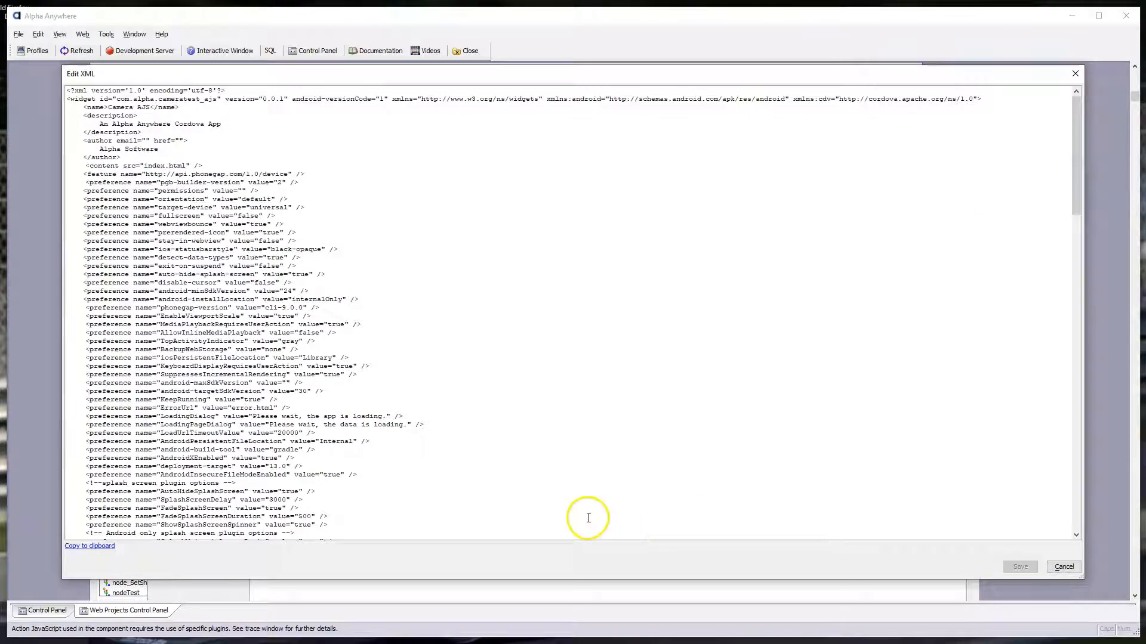
{"action": "scroll", "scroll_direction": "down", "scroll_amount": 3}
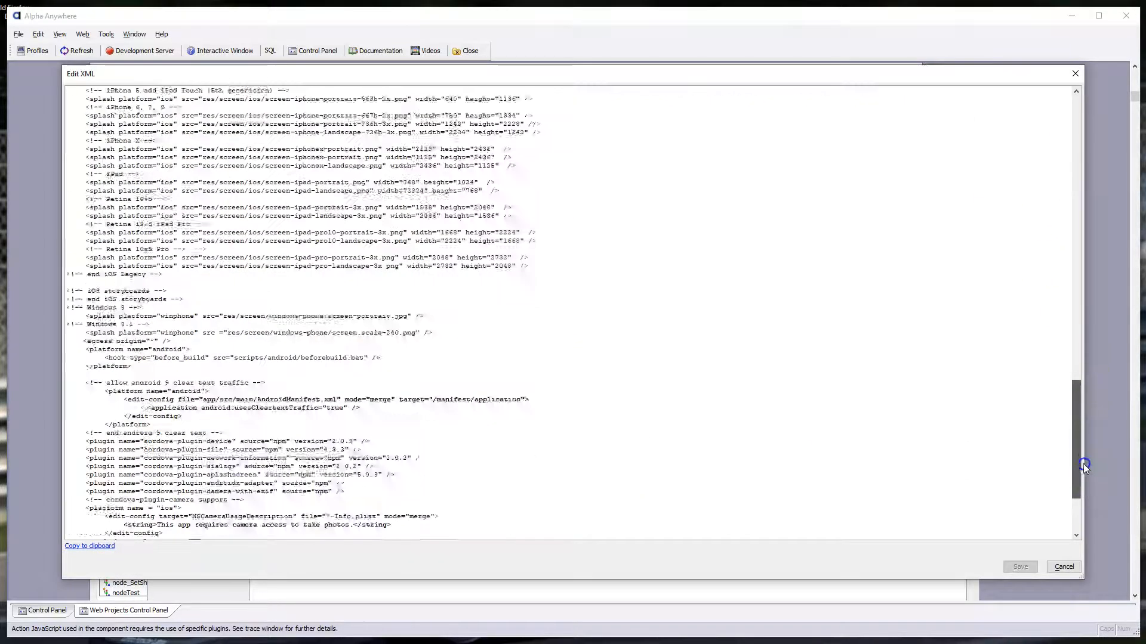
{"action": "scroll", "scroll_direction": "down", "scroll_amount": 3}
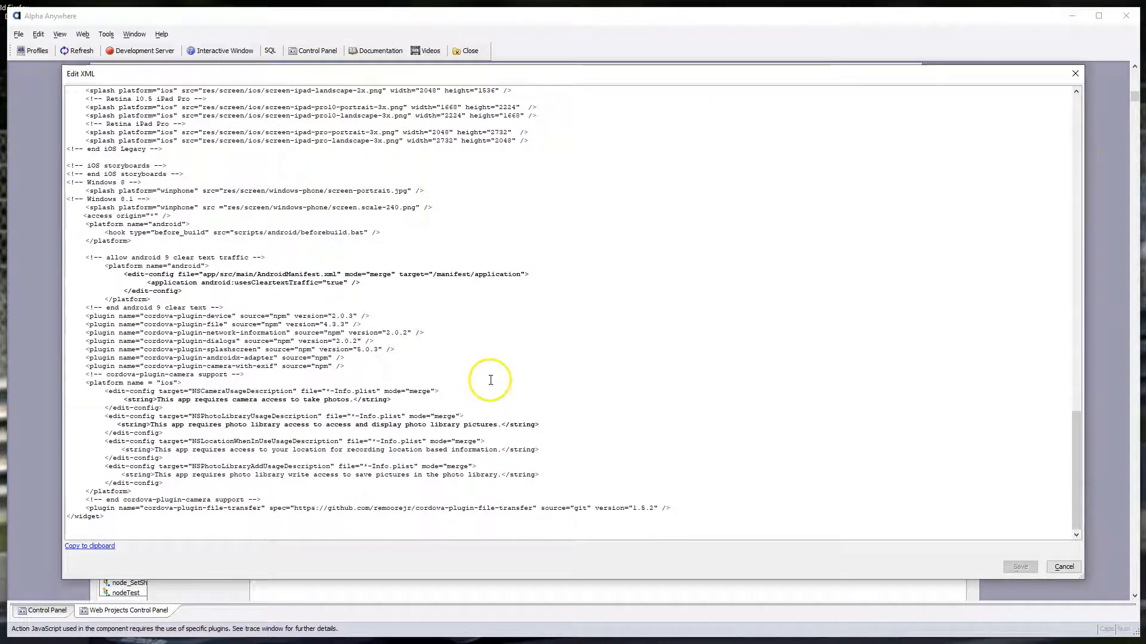
{"action": "mouse_move", "coordinate": [165, 515]}
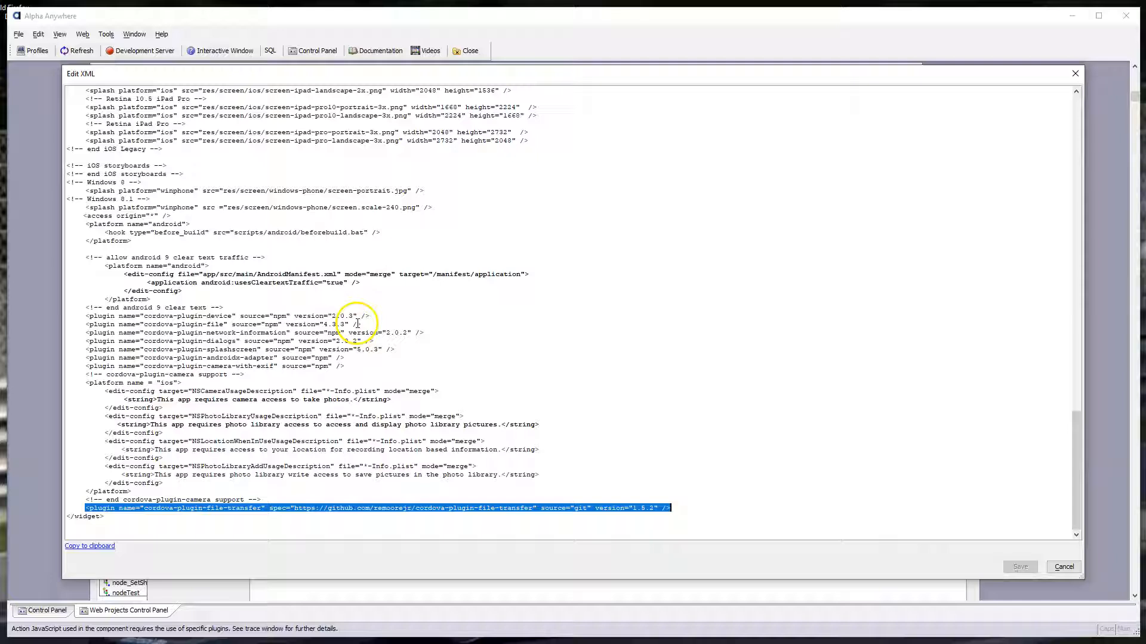
{"action": "mouse_move", "coordinate": [679, 348]}
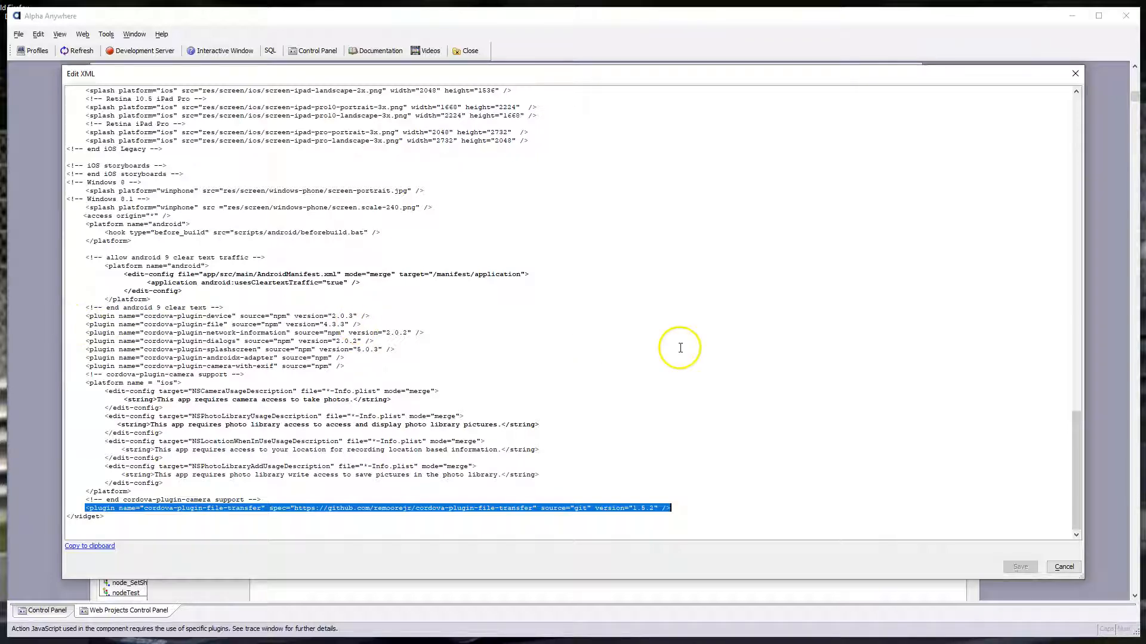
{"action": "mouse_move", "coordinate": [840, 573]}
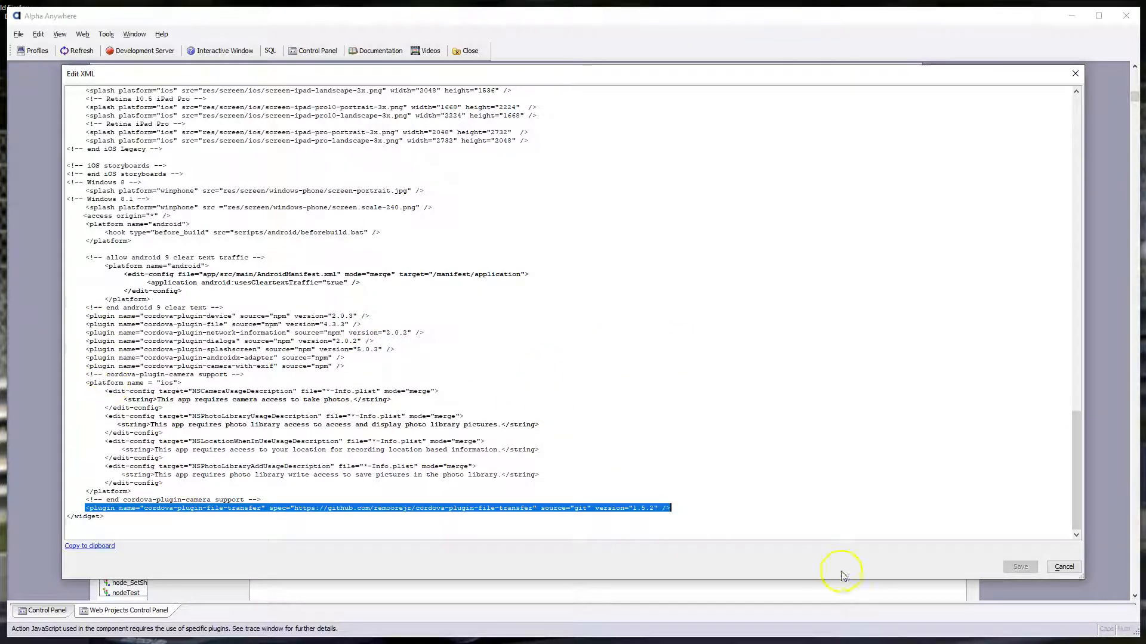
{"action": "mouse_move", "coordinate": [1012, 576]}
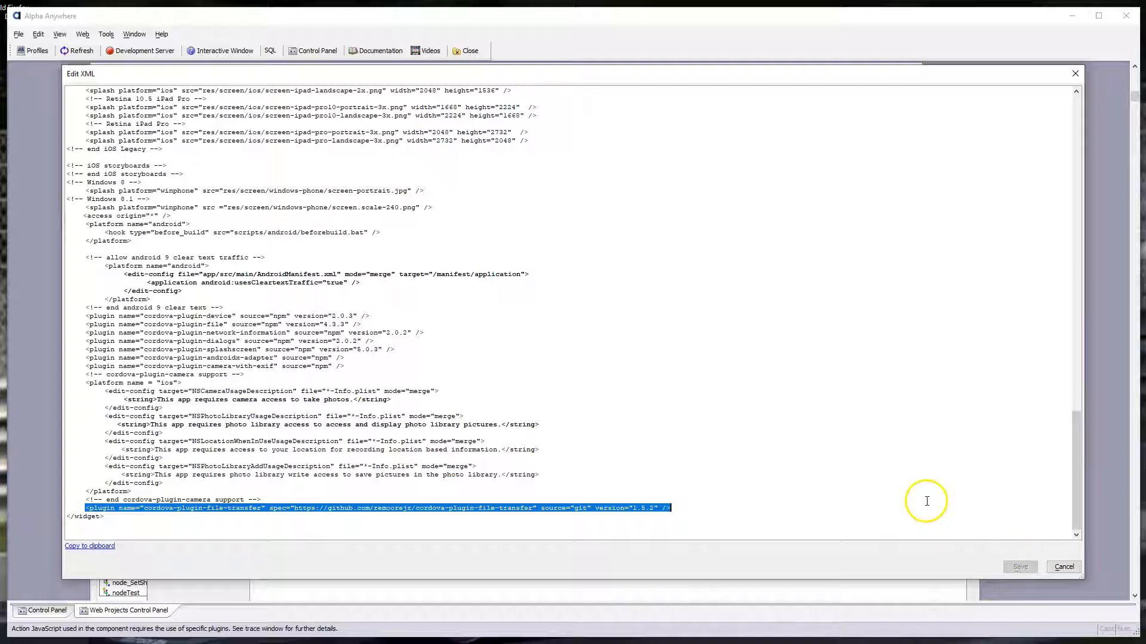
{"action": "mouse_move", "coordinate": [899, 477]}
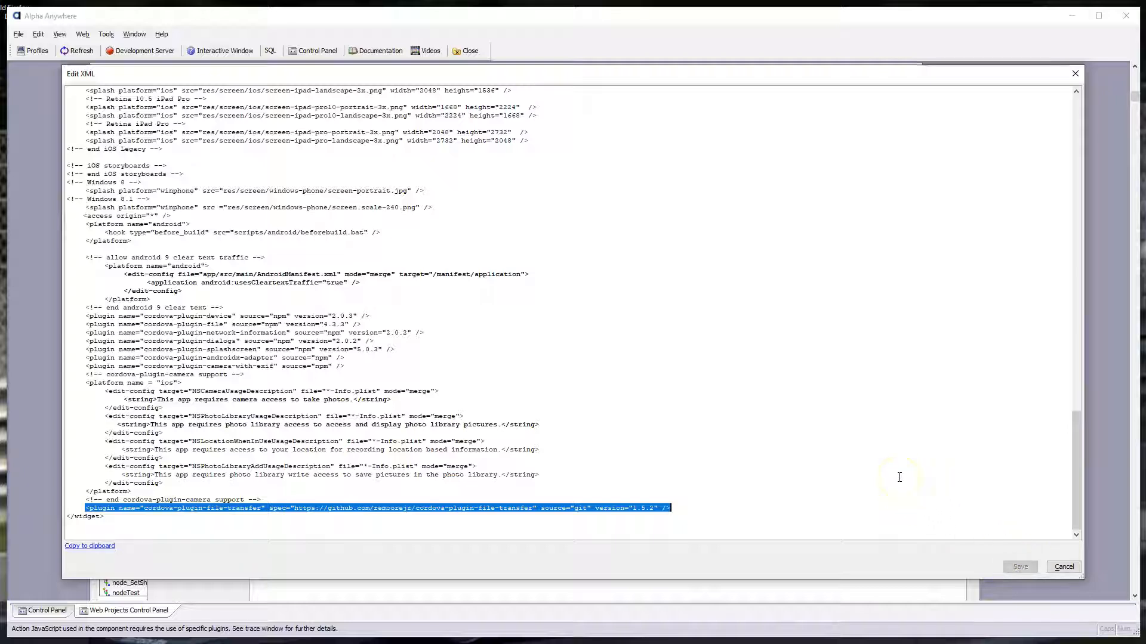
{"action": "mouse_move", "coordinate": [892, 473]}
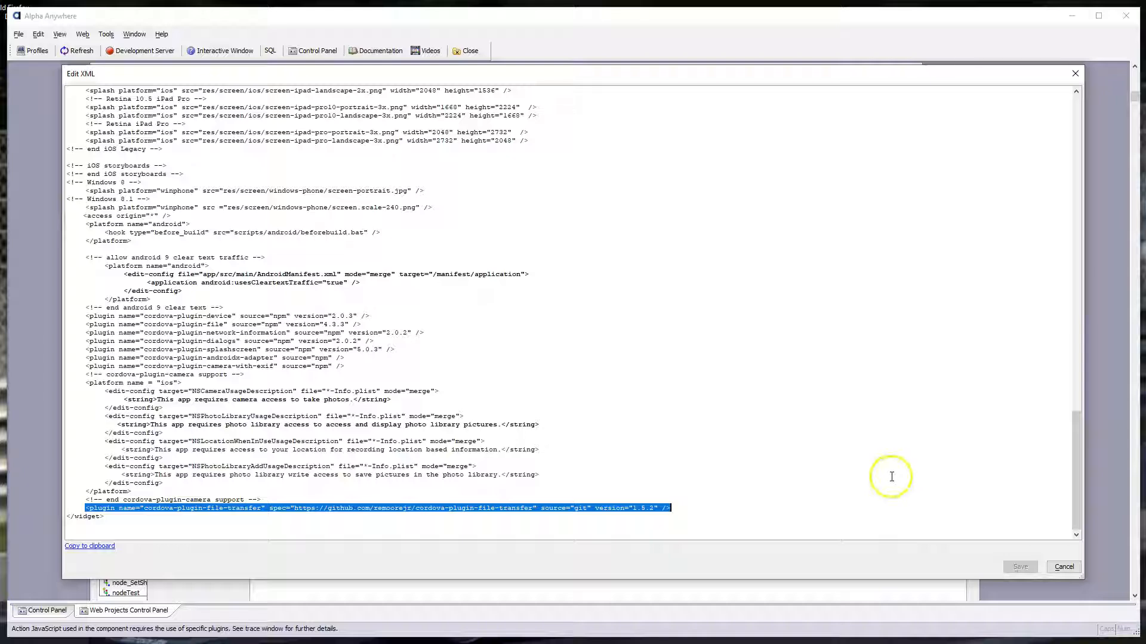
{"action": "mouse_move", "coordinate": [880, 480]}
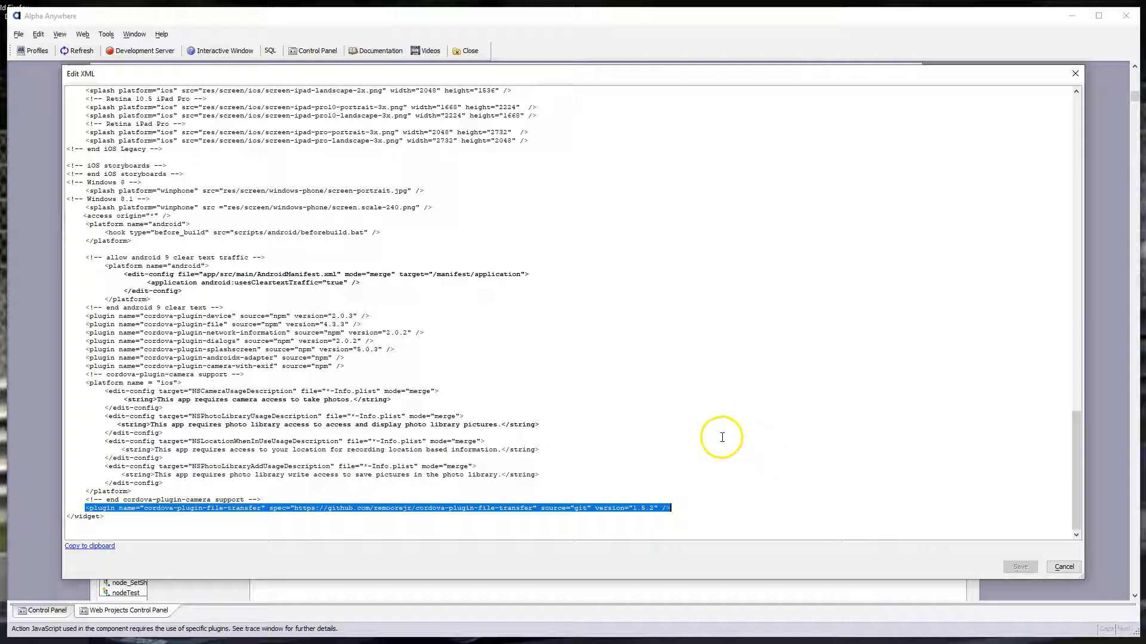
{"action": "mouse_move", "coordinate": [726, 435]}
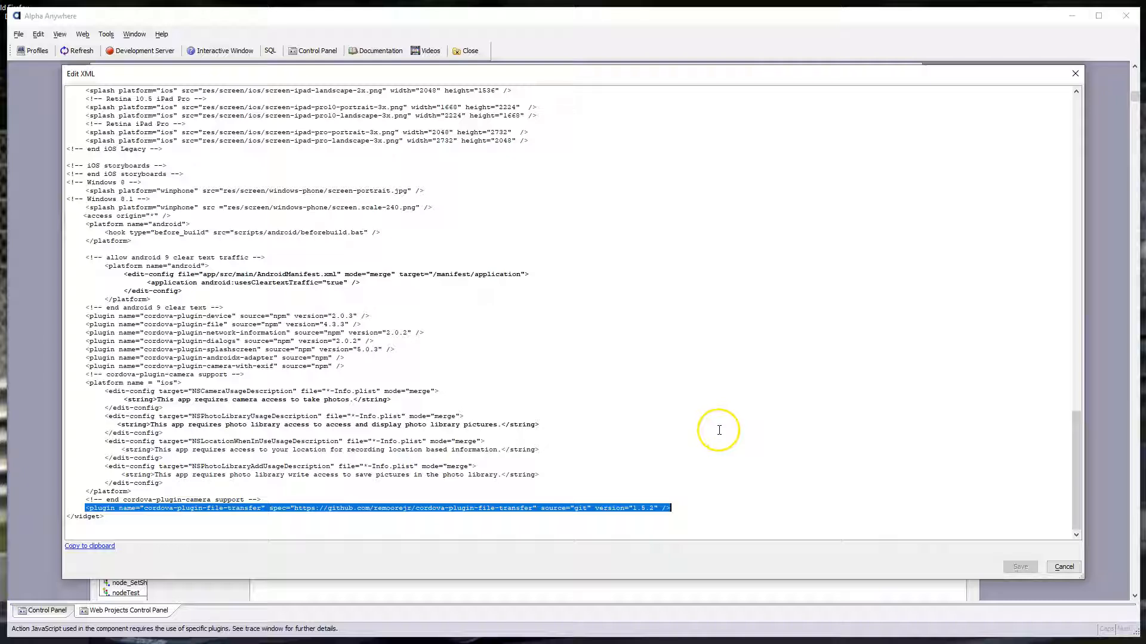
{"action": "mouse_move", "coordinate": [673, 437]}
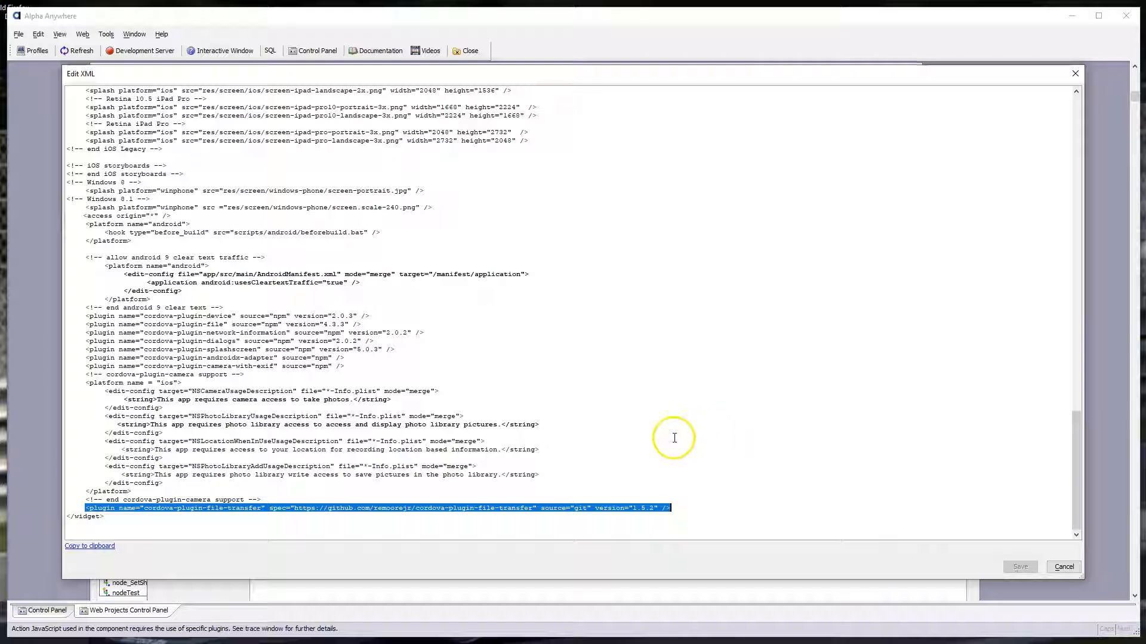